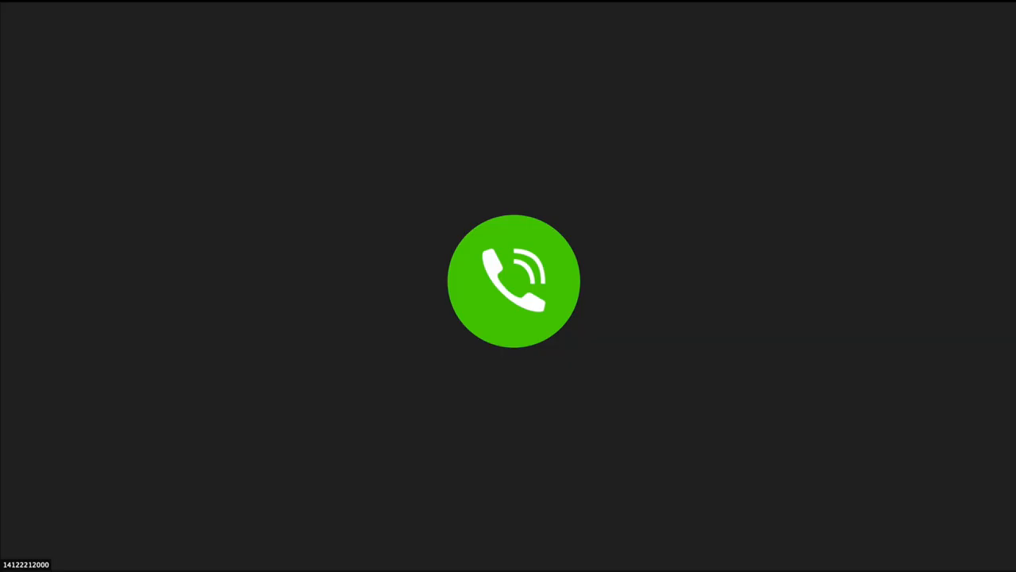
Answer the incoming Zoom call so the participant's webcam feed appears on screen
{"action": "left_click", "coordinate": [515, 281]}
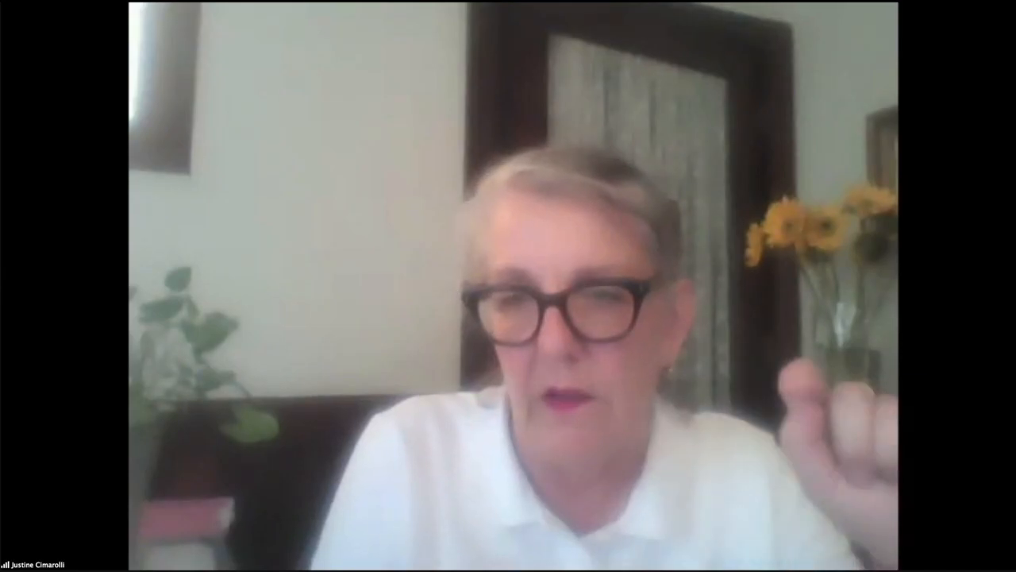